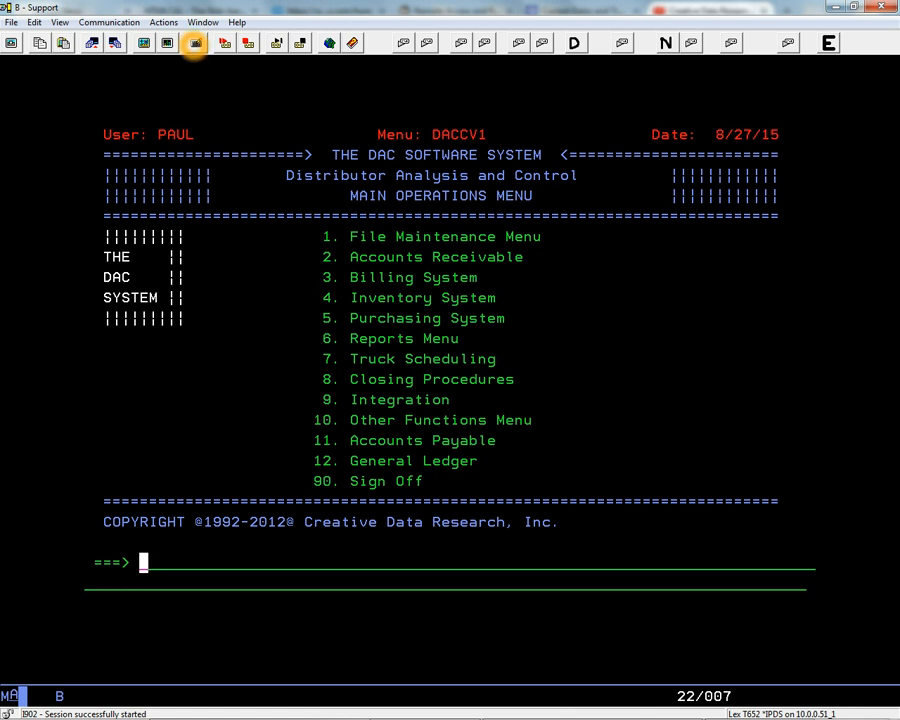
mouse_move(190, 46)
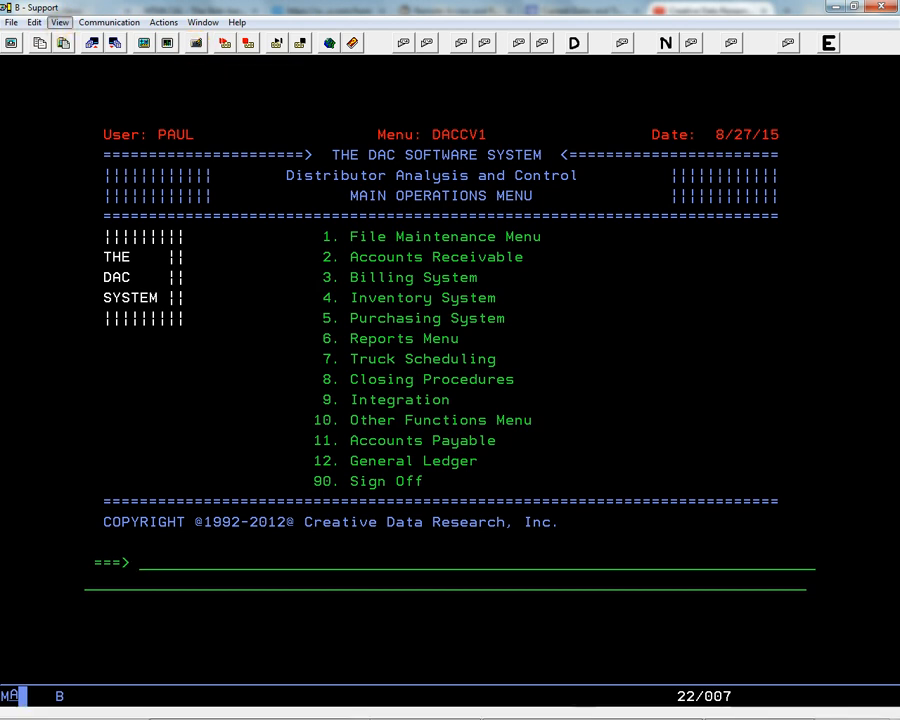
Step: Briefly check the View menu, then launch the Customize Keyboard remapping editor from the toolbar
left_click(64, 21)
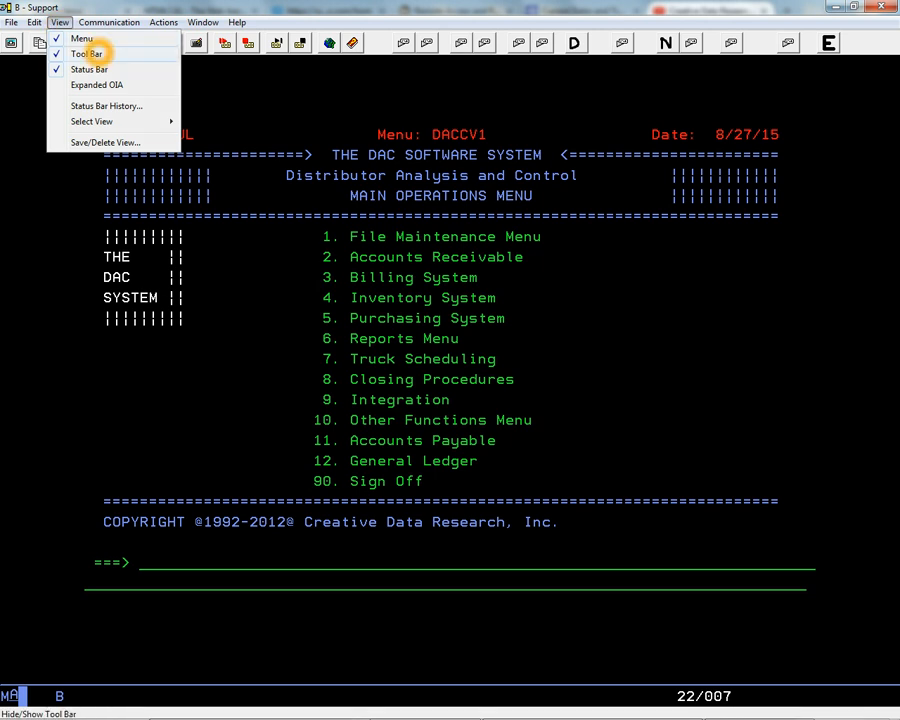
left_click(86, 54)
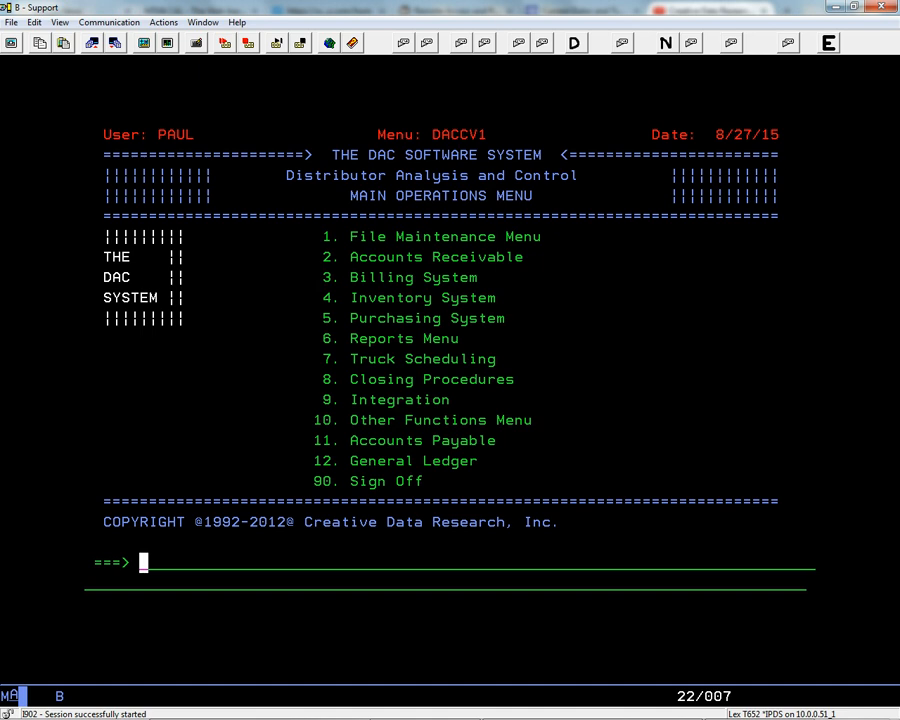
mouse_move(193, 47)
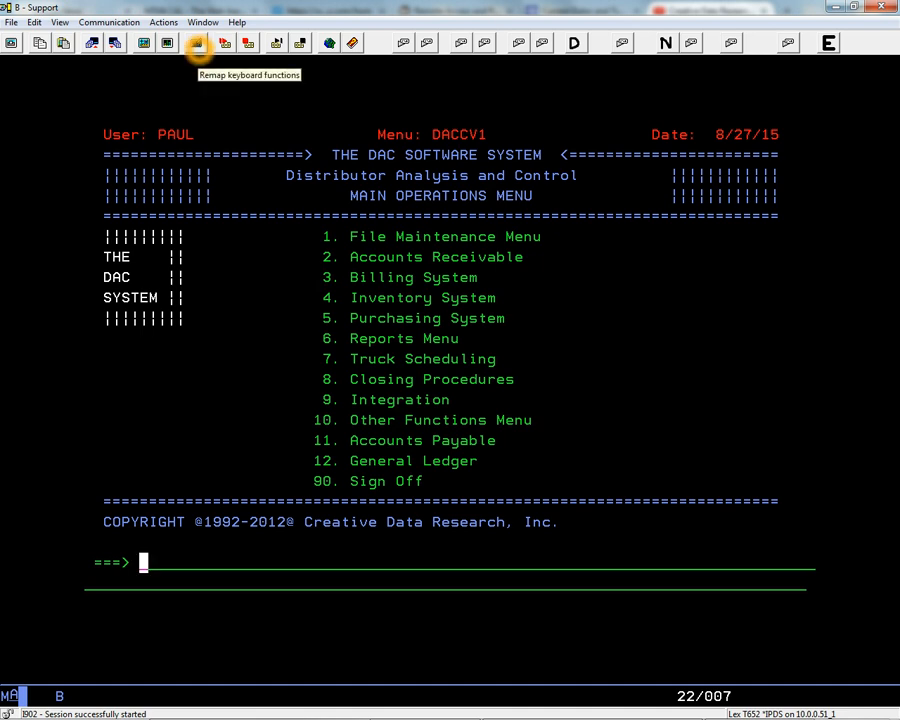
left_click(198, 47)
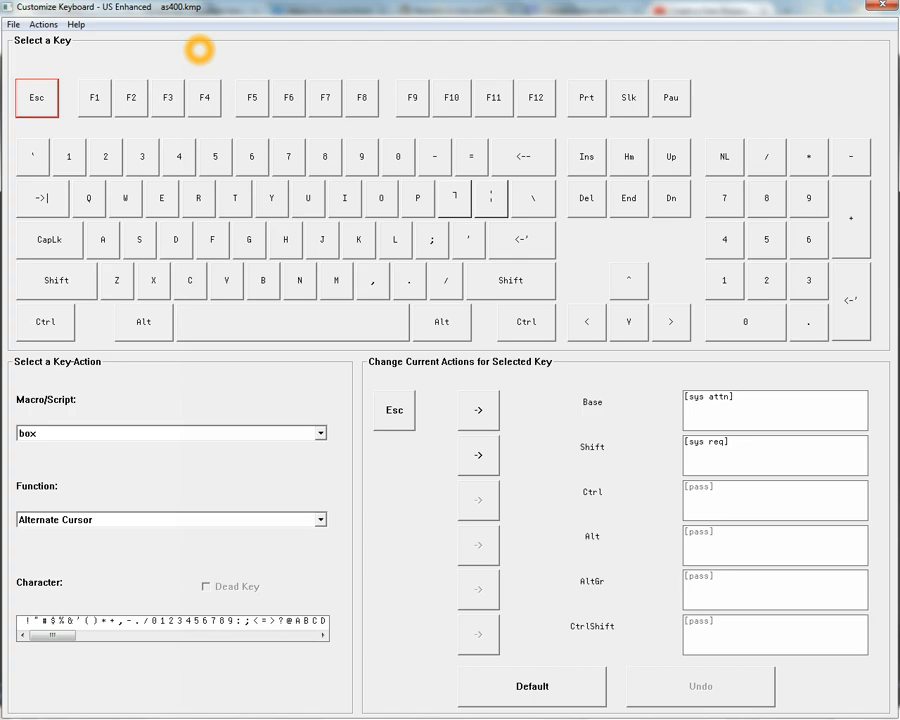
mouse_move(420, 199)
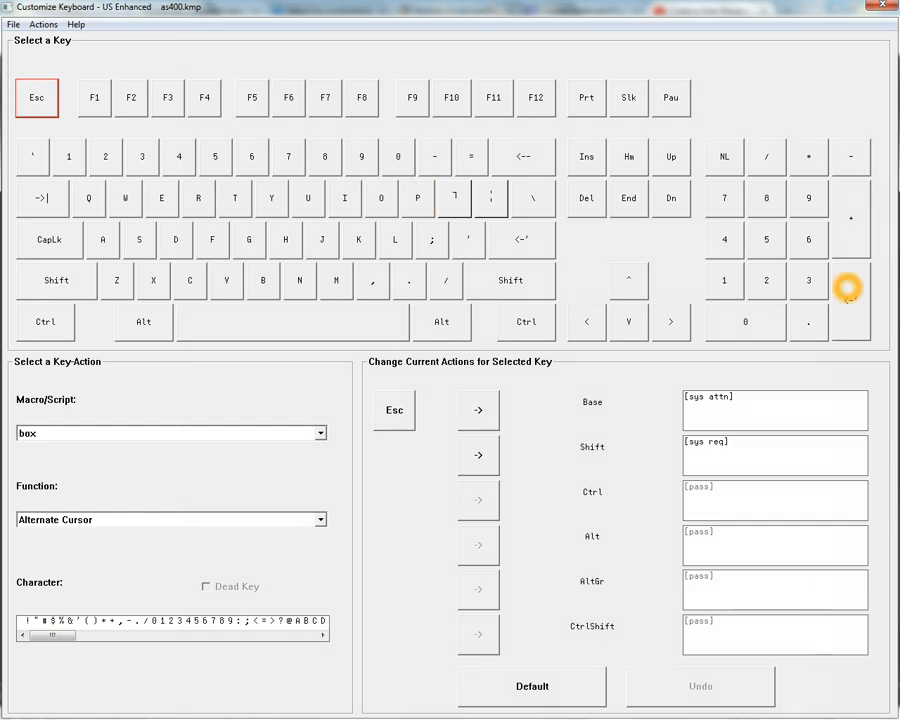
Step: Select the numeric keypad Enter key and confirm its Base and Shift actions both read [enter]
left_click(850, 300)
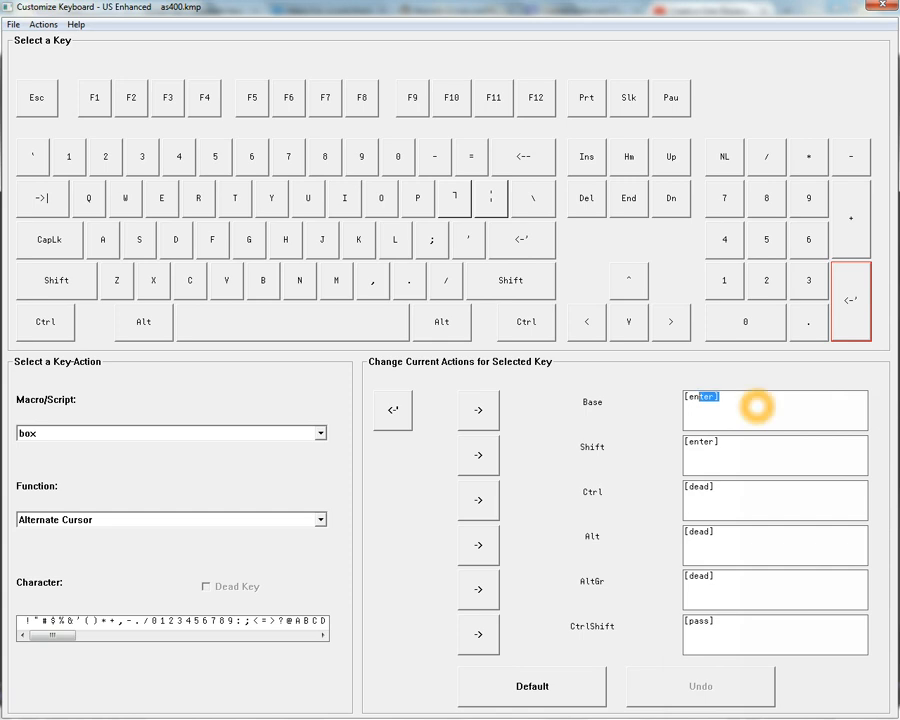
left_click(775, 455)
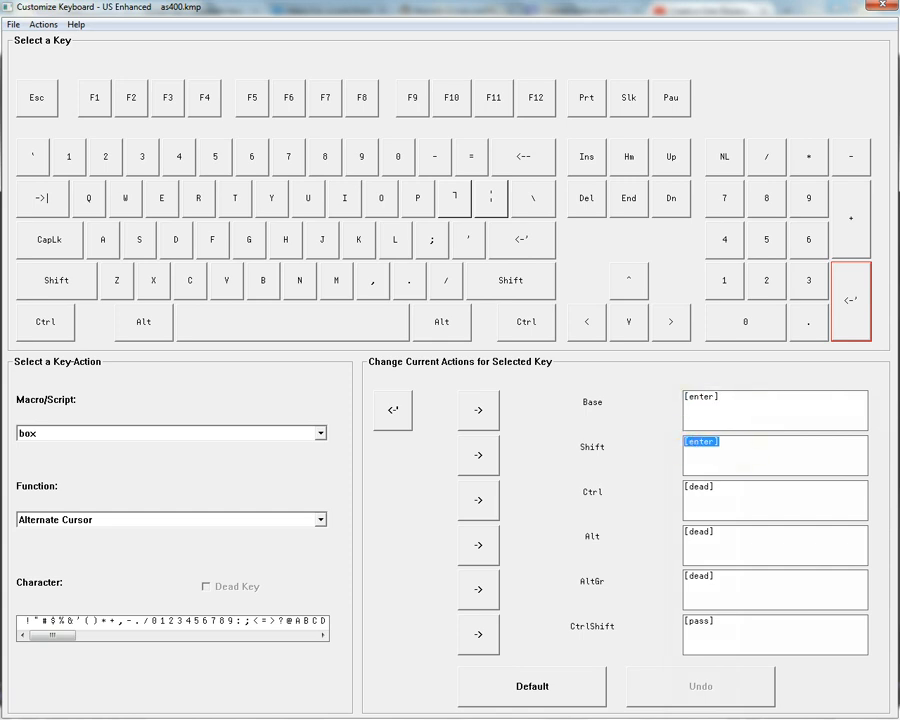
left_click(745, 411)
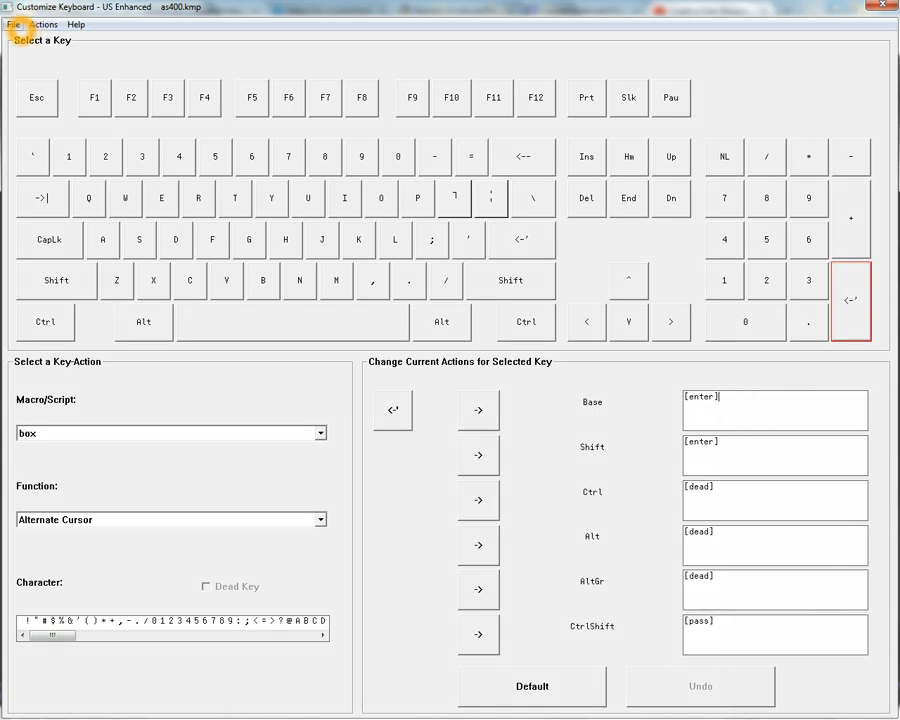
left_click(13, 24)
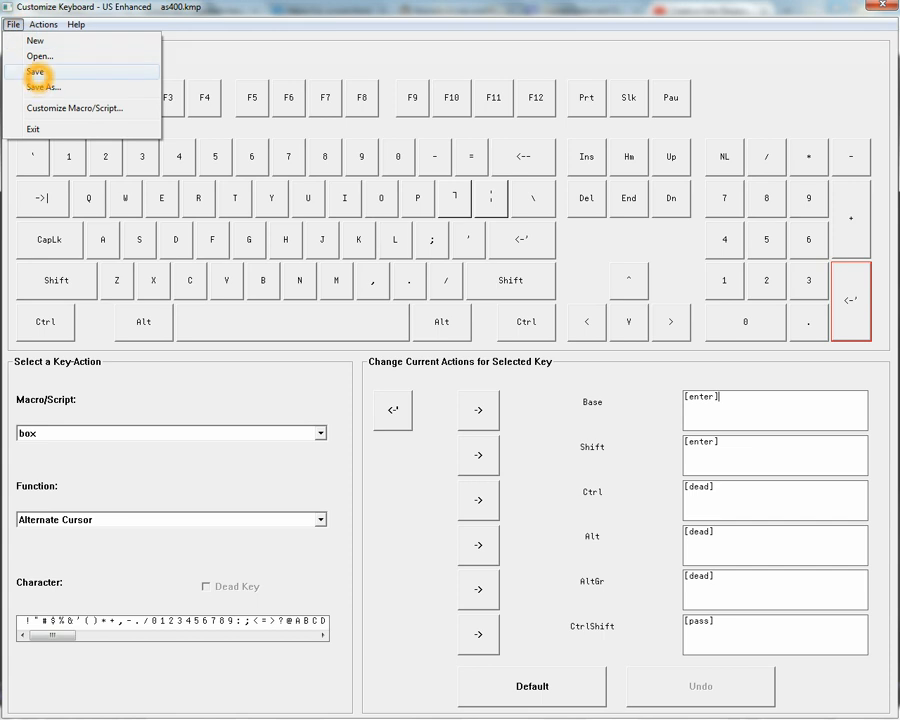